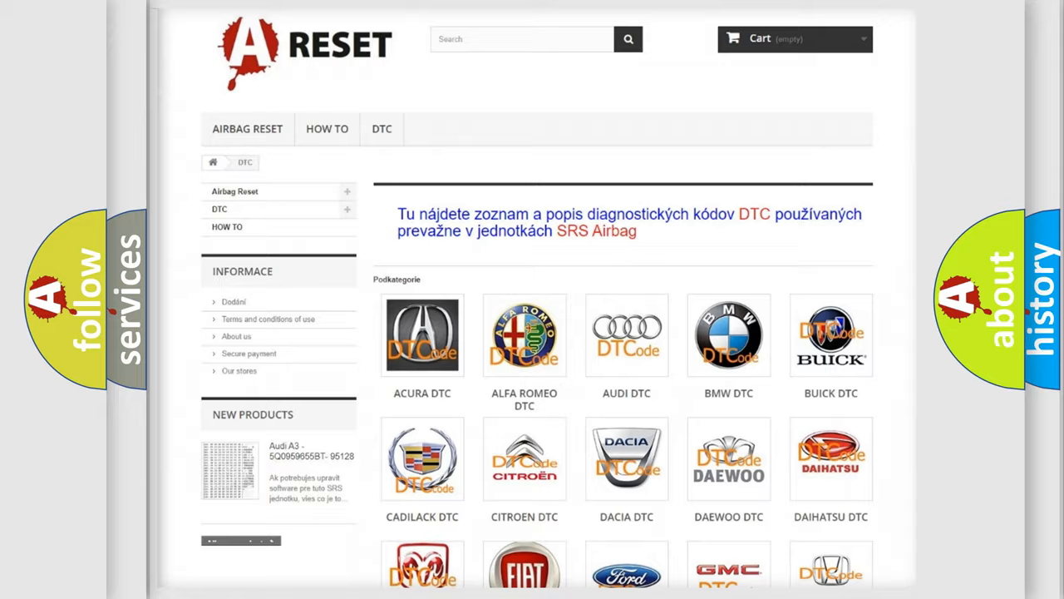
- Open the Infiniti DTC tile to list its airbag codes such as B0002 and B0012
{"action": "scroll", "scroll_direction": "down", "scroll_amount": 3}
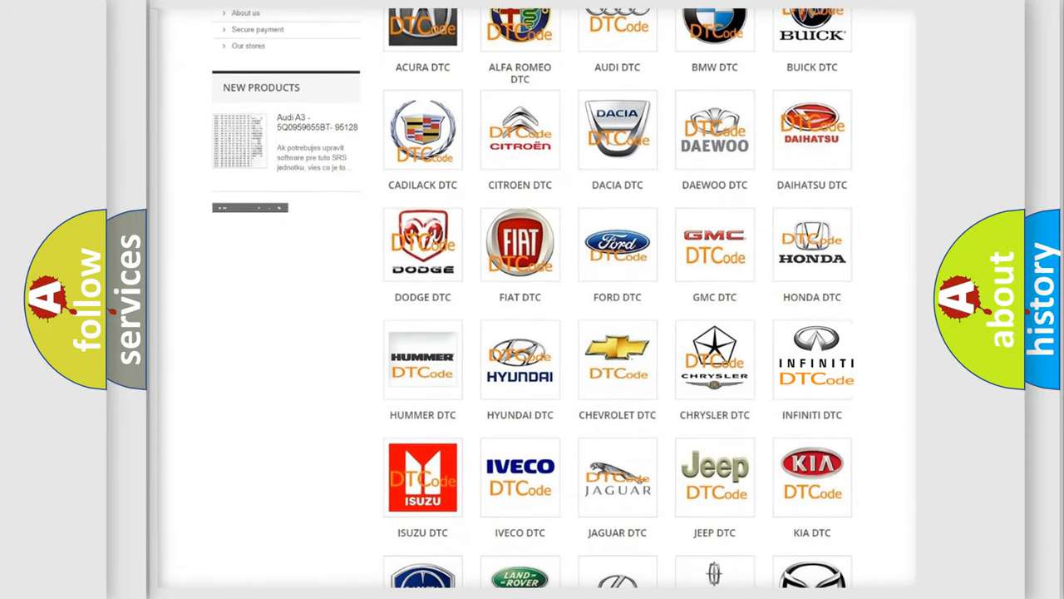
{"action": "left_click", "coordinate": [811, 359]}
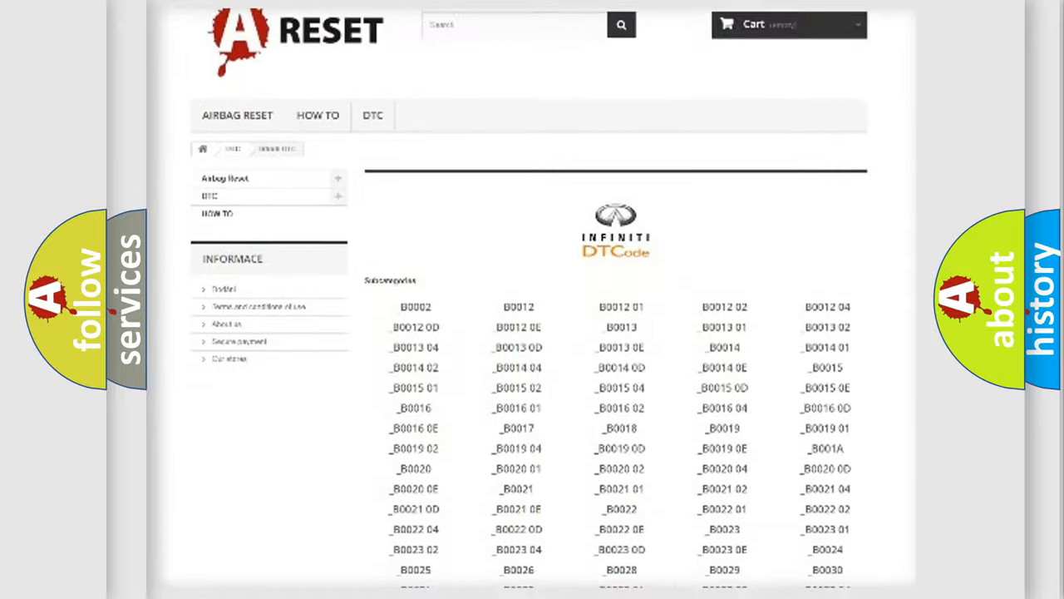
{"action": "scroll", "scroll_direction": "up", "scroll_amount": 3}
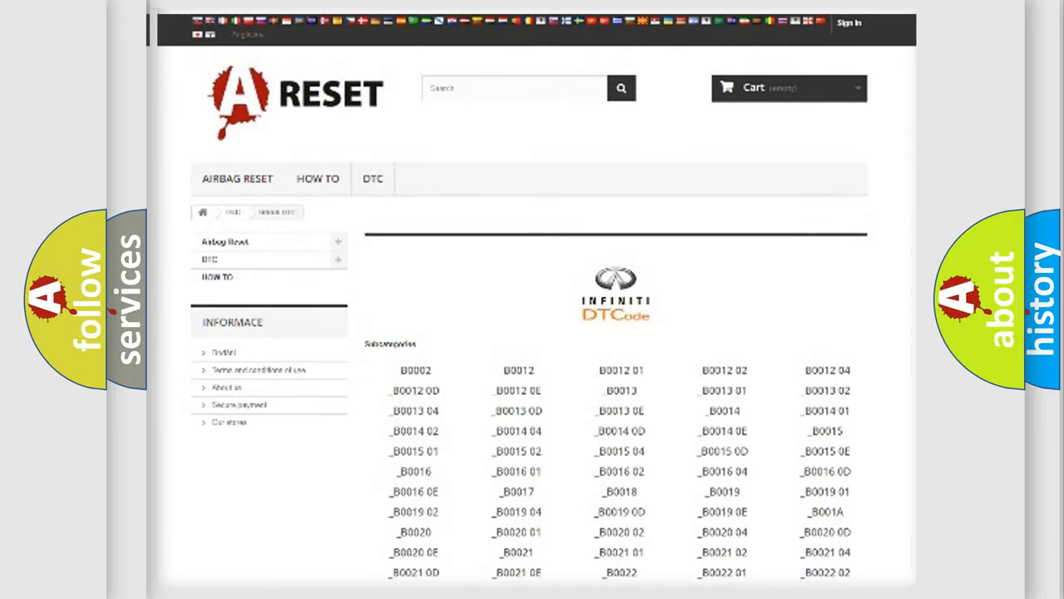